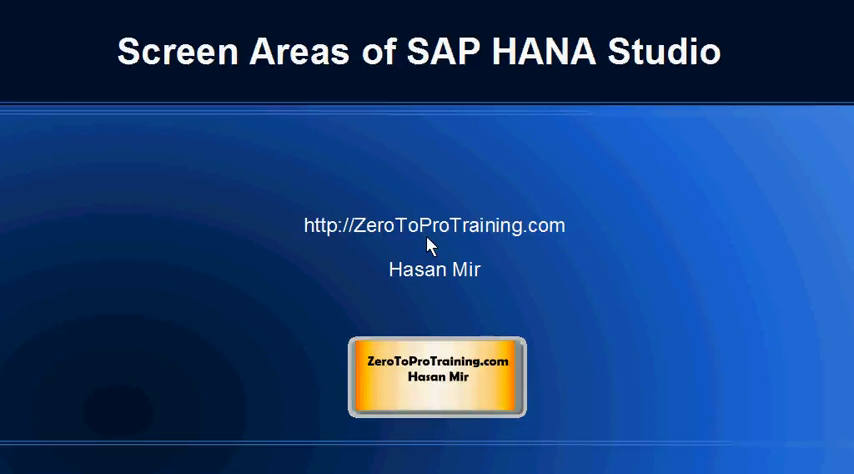
pyautogui.moveTo(576, 104)
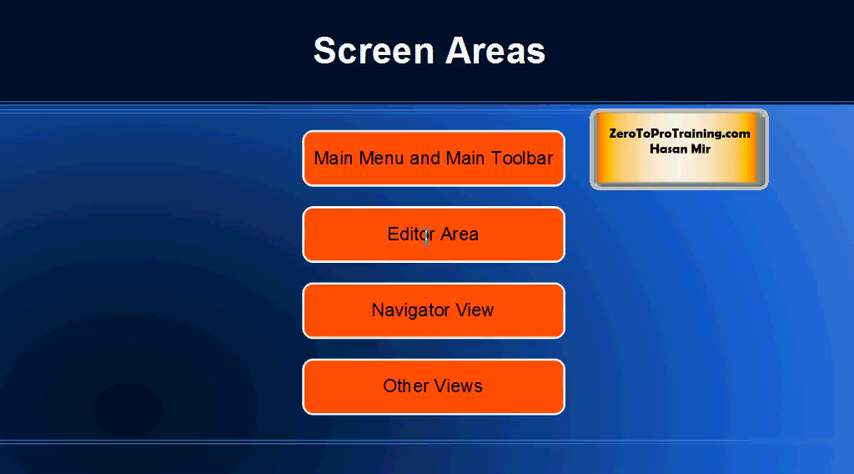
pyautogui.moveTo(500, 392)
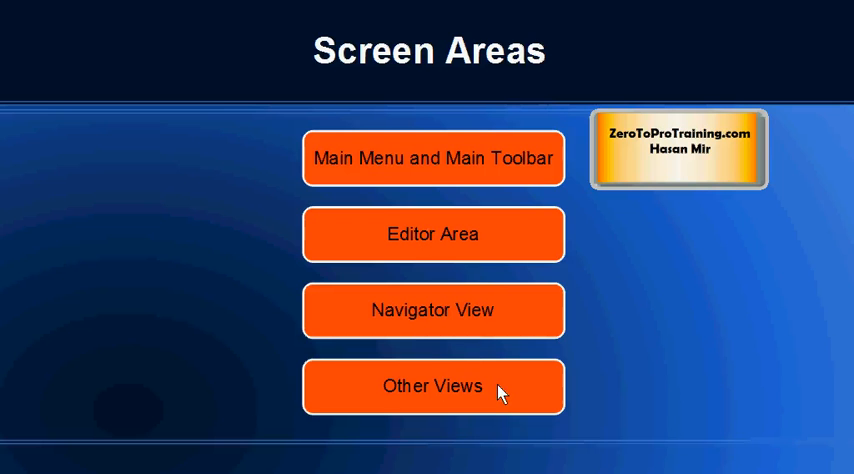
# - Advance the presentation to the Screen Areas slide listing the studio window's four parts
pyautogui.click(432, 386)
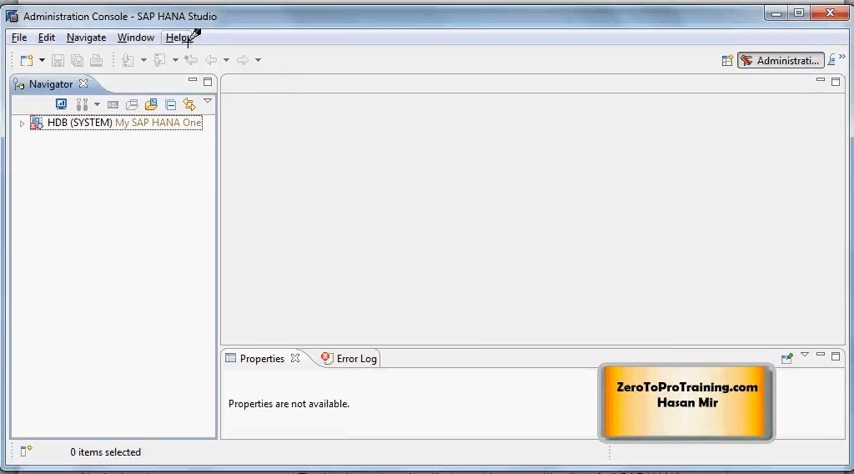
pyautogui.moveTo(192, 64)
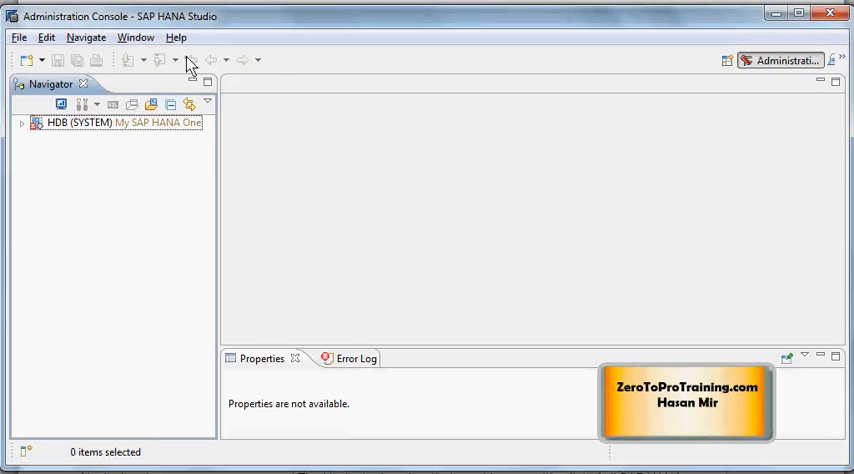
pyautogui.moveTo(248, 60)
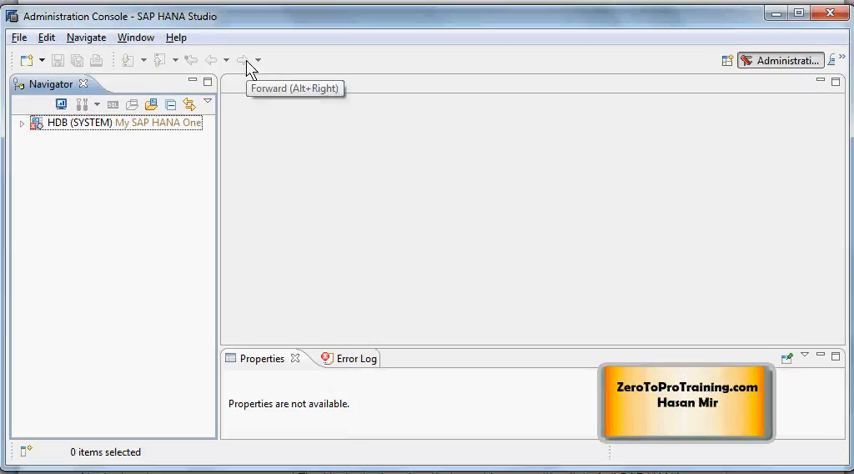
pyautogui.moveTo(284, 52)
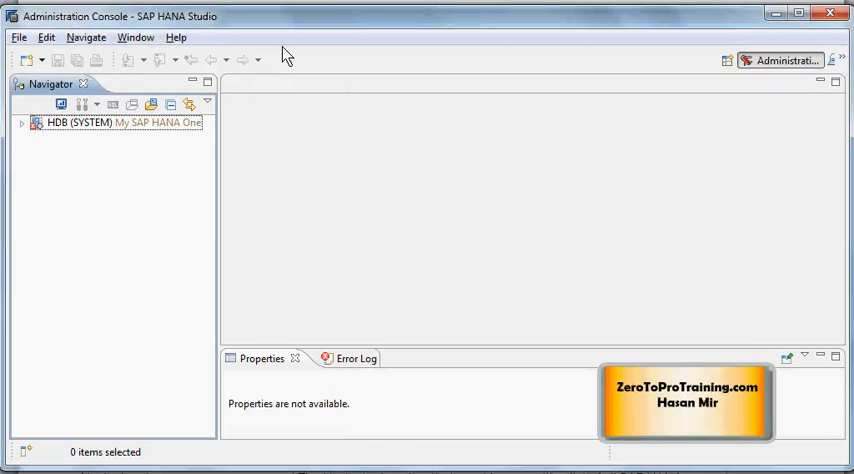
pyautogui.moveTo(364, 248)
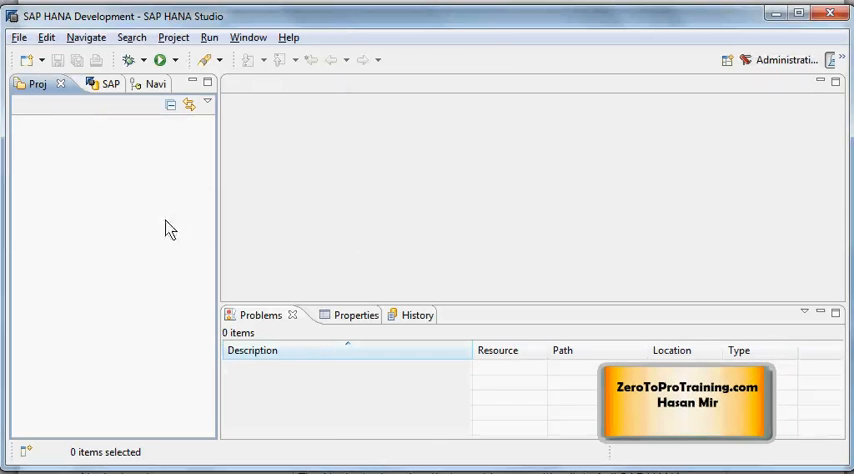
pyautogui.moveTo(234, 174)
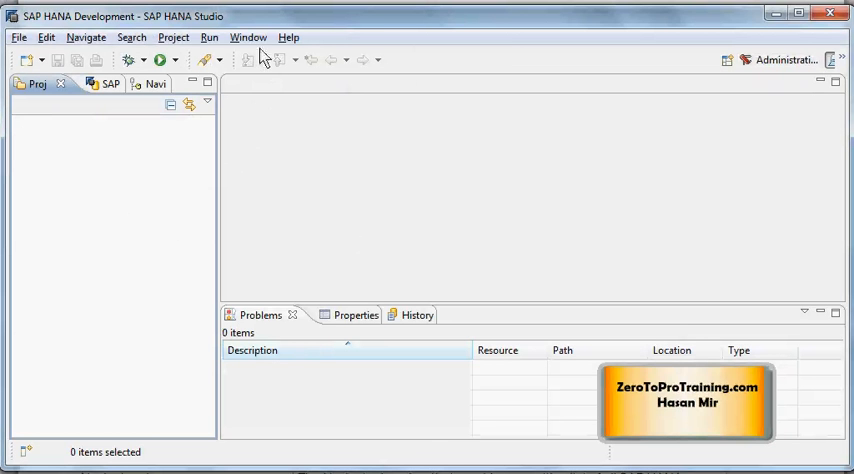
pyautogui.moveTo(300, 76)
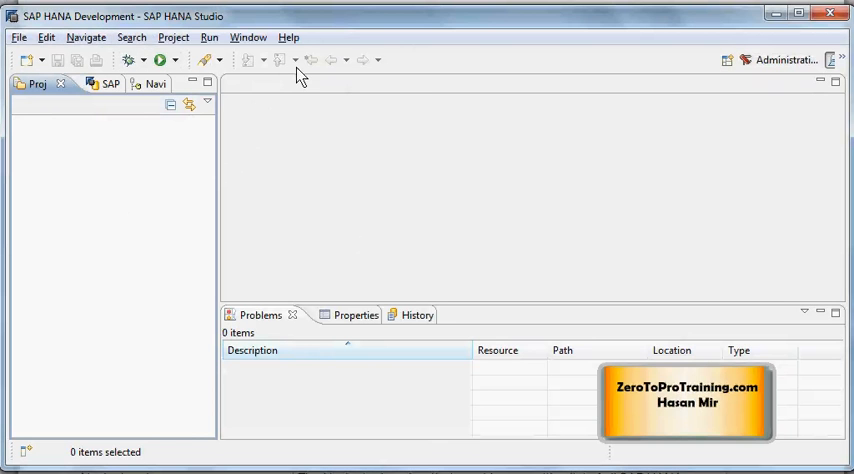
pyautogui.moveTo(300, 60)
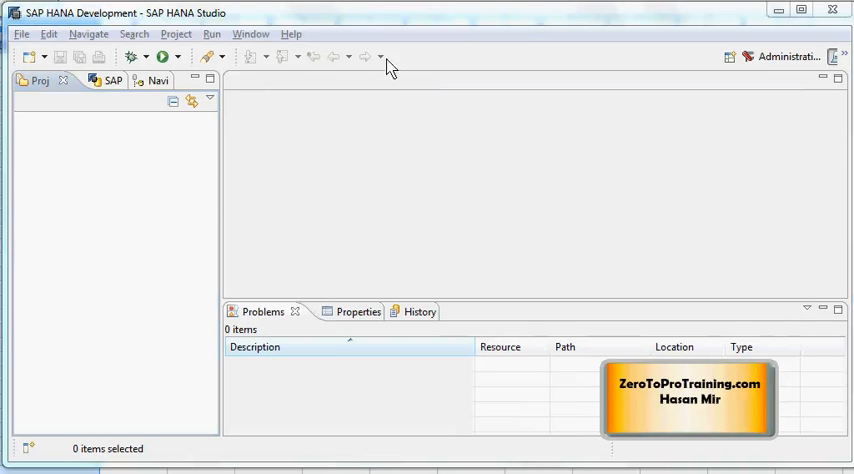
pyautogui.moveTo(416, 80)
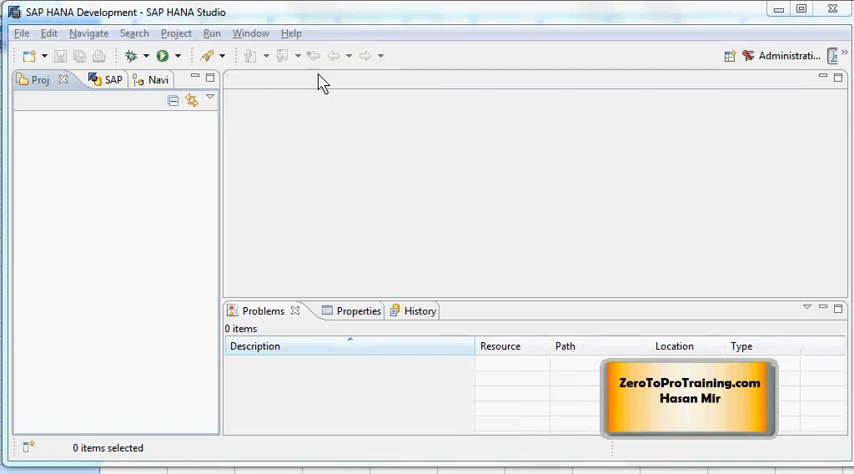
pyautogui.moveTo(348, 80)
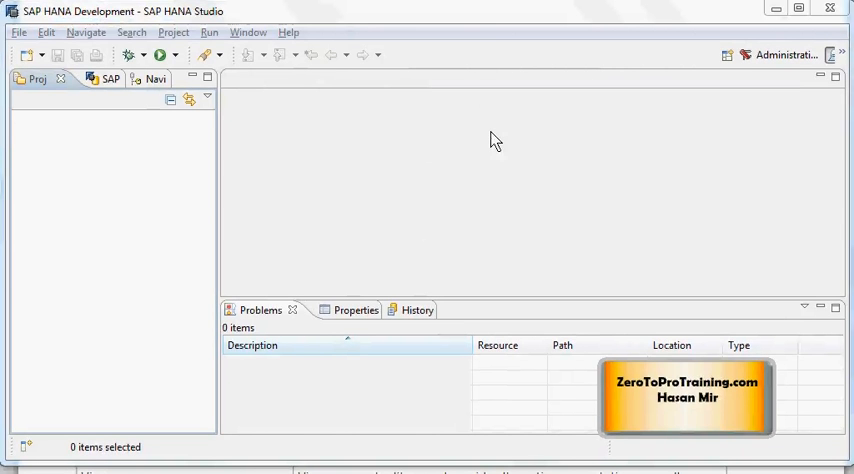
pyautogui.moveTo(170, 24)
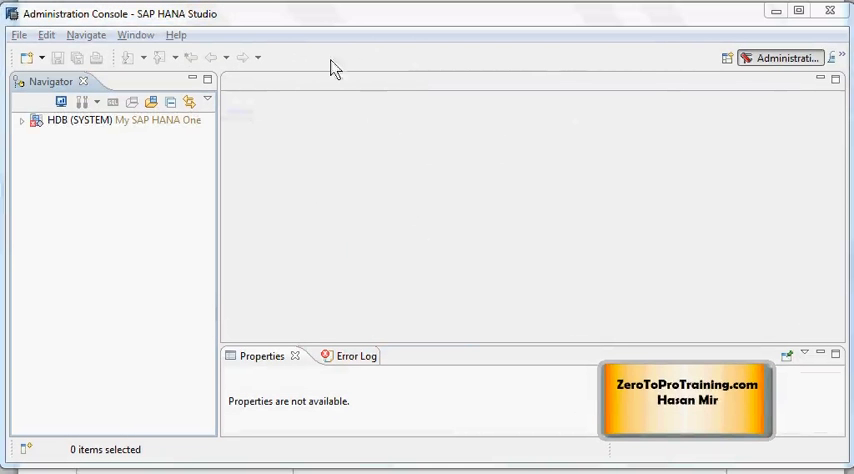
pyautogui.moveTo(740, 76)
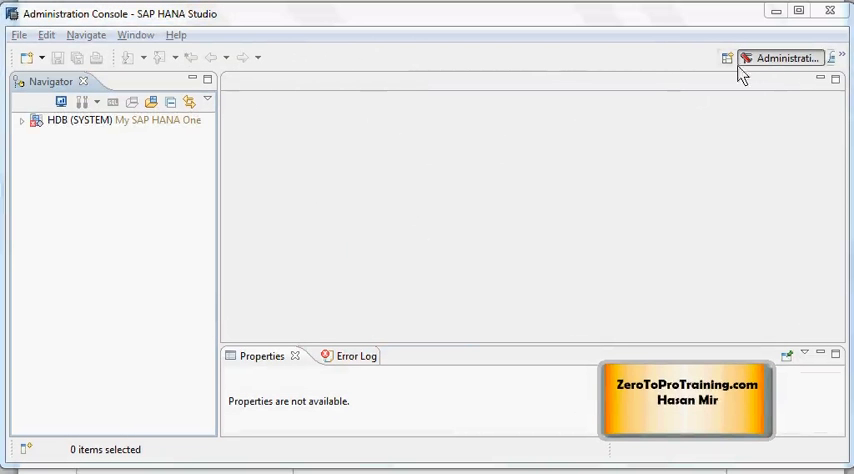
pyautogui.moveTo(716, 76)
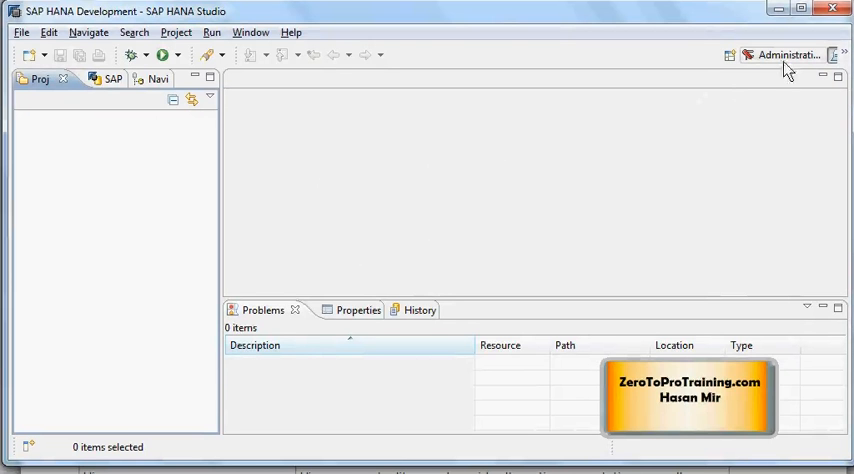
pyautogui.moveTo(796, 60)
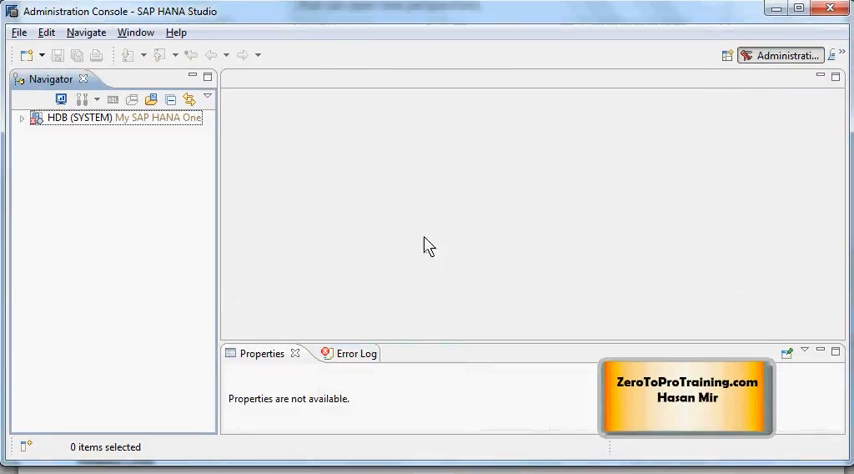
pyautogui.moveTo(620, 254)
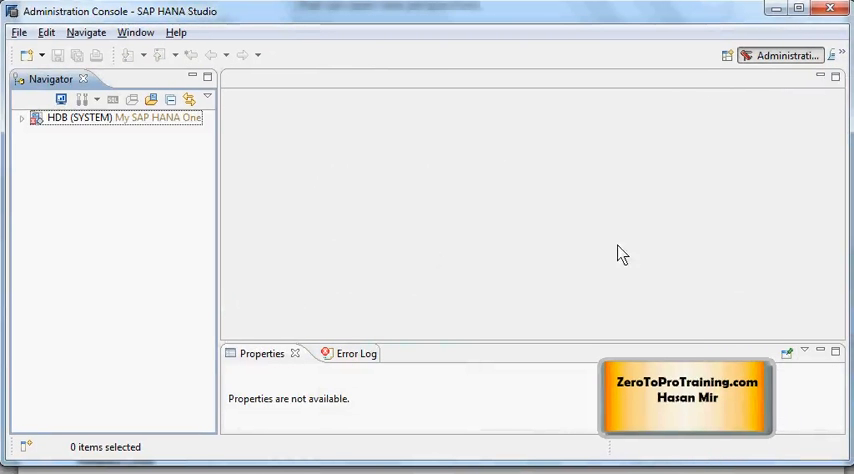
pyautogui.moveTo(364, 204)
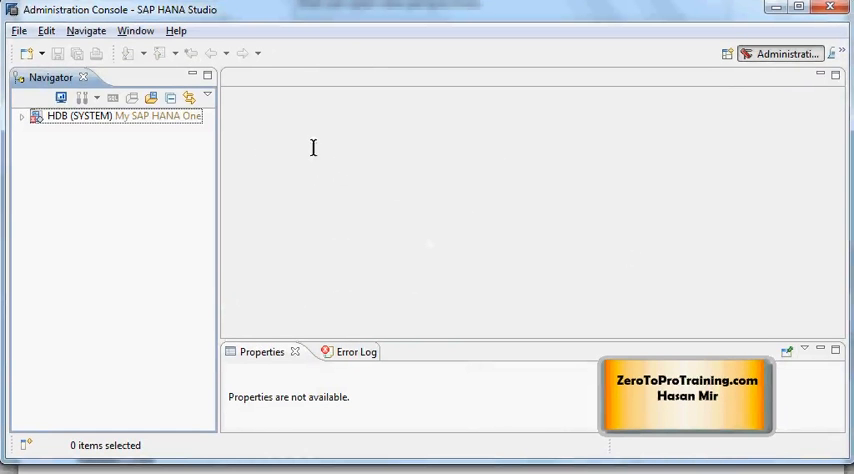
pyautogui.moveTo(500, 228)
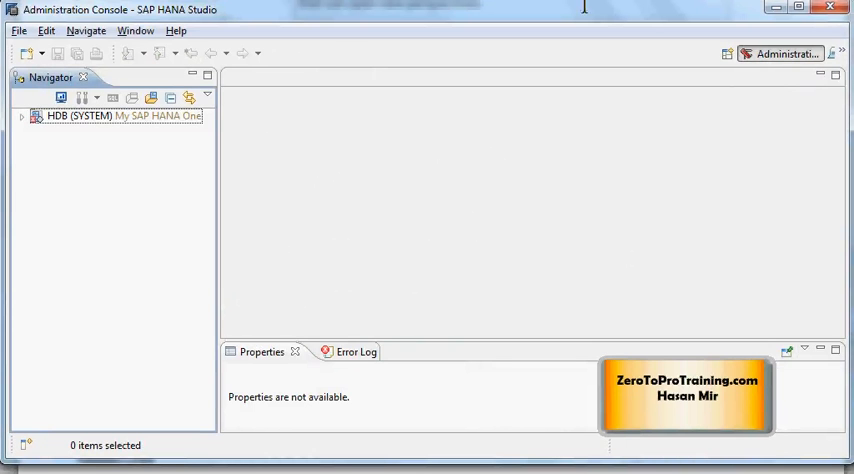
pyautogui.moveTo(474, 204)
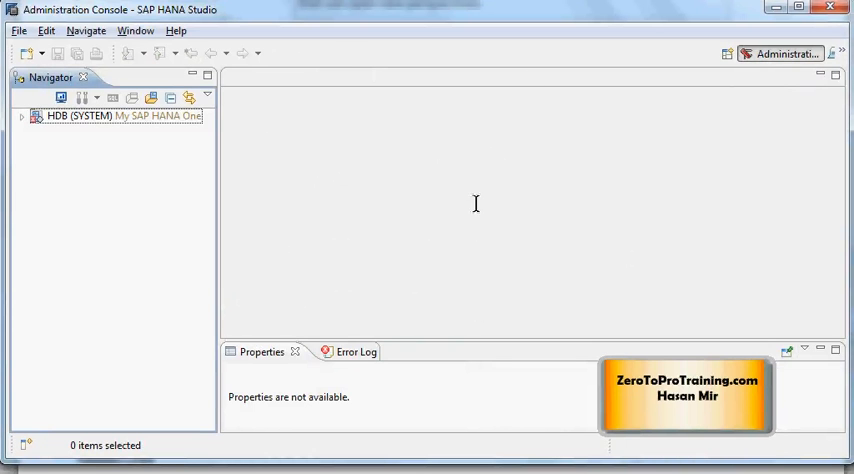
pyautogui.moveTo(520, 152)
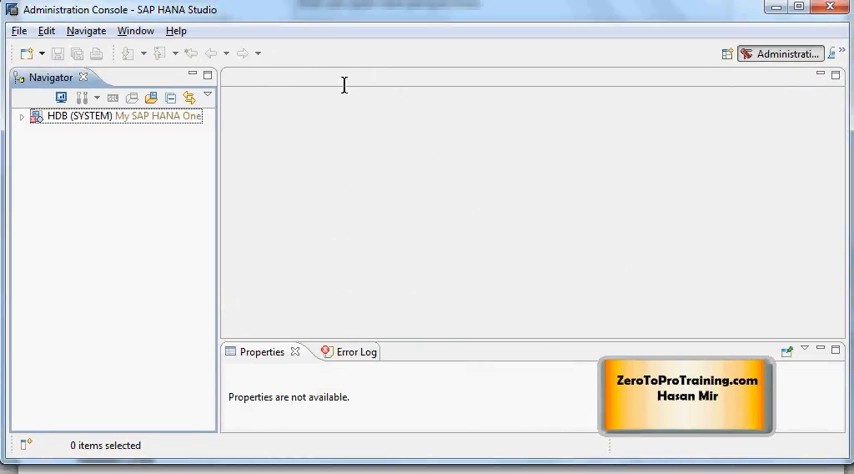
pyautogui.click(120, 116)
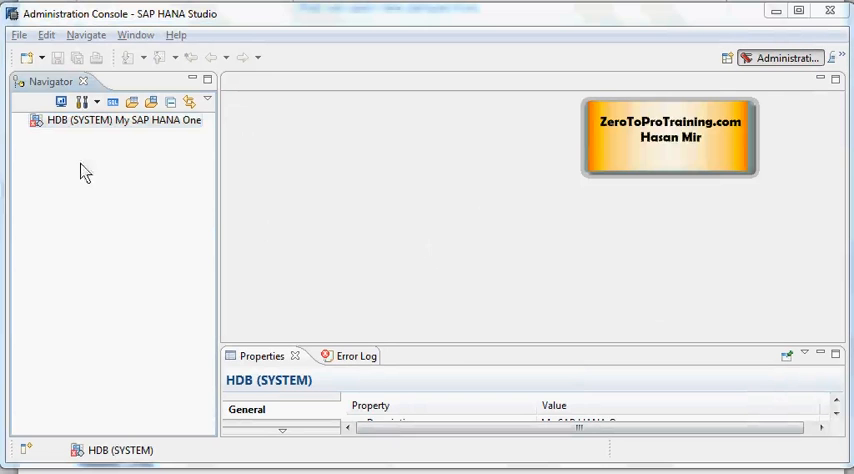
pyautogui.moveTo(90, 100)
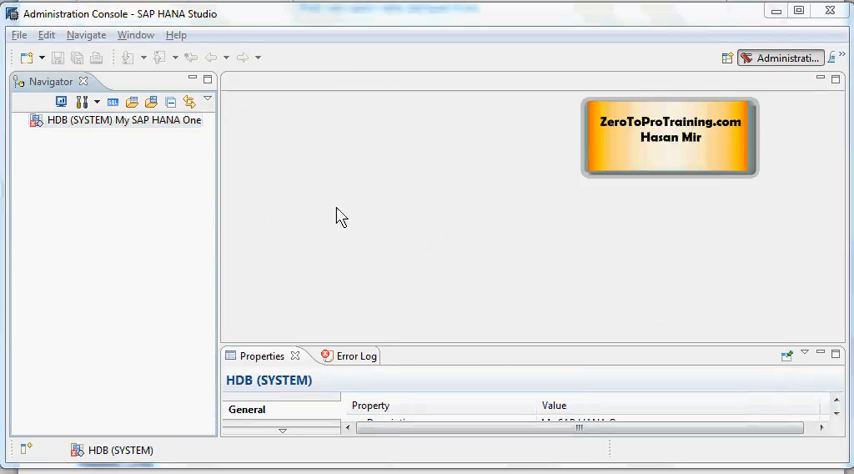
pyautogui.moveTo(196, 148)
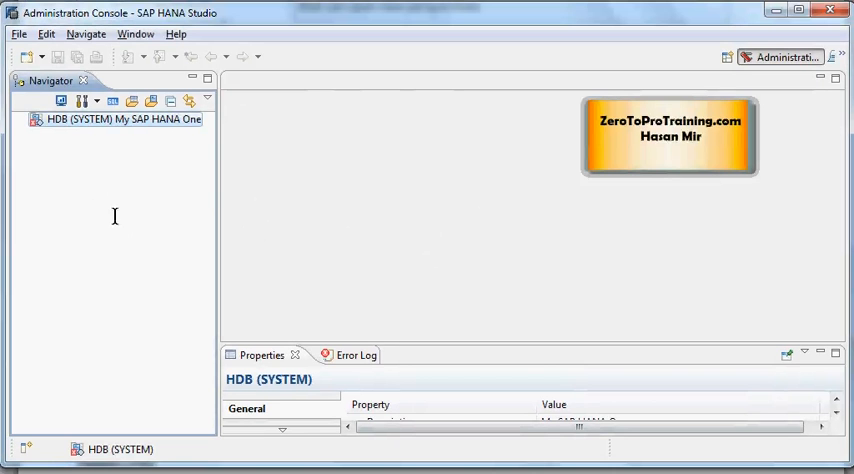
pyautogui.moveTo(120, 120)
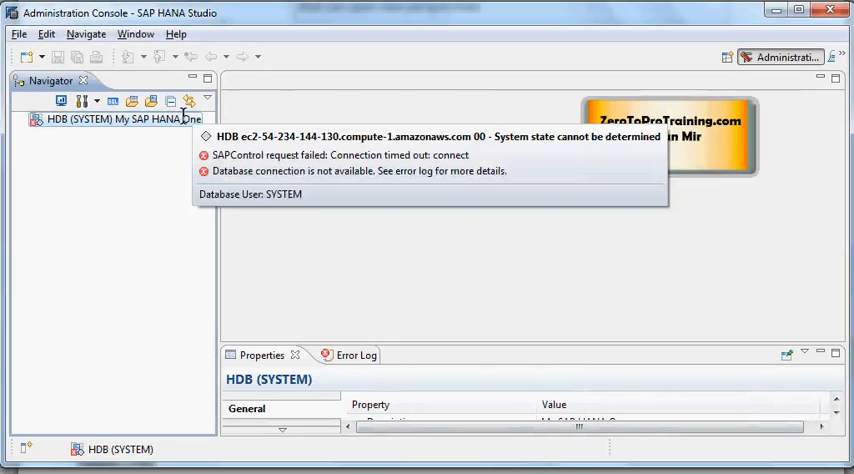
pyautogui.moveTo(150, 208)
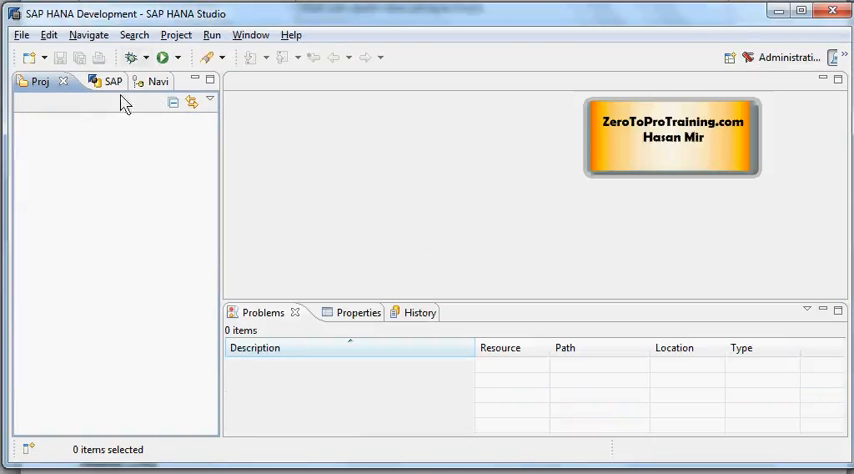
pyautogui.moveTo(242, 148)
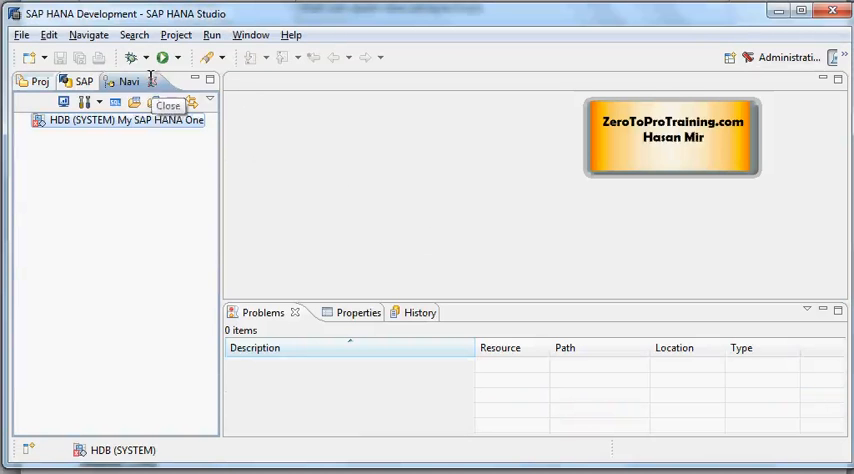
pyautogui.moveTo(128, 108)
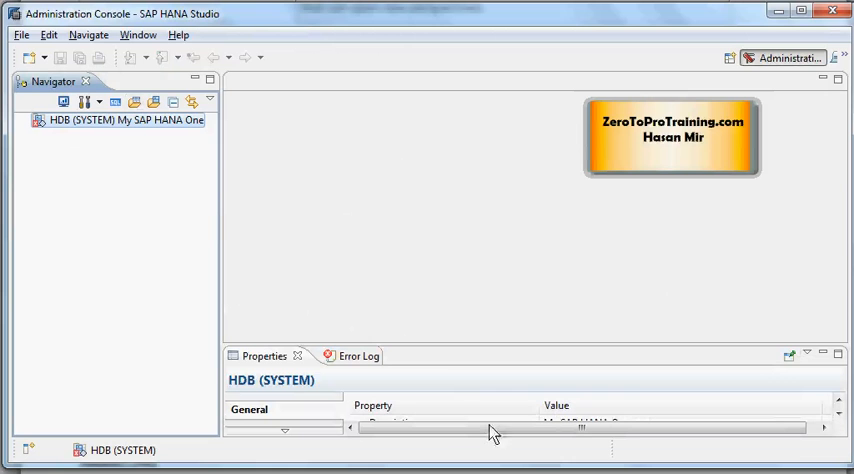
pyautogui.moveTo(714, 320)
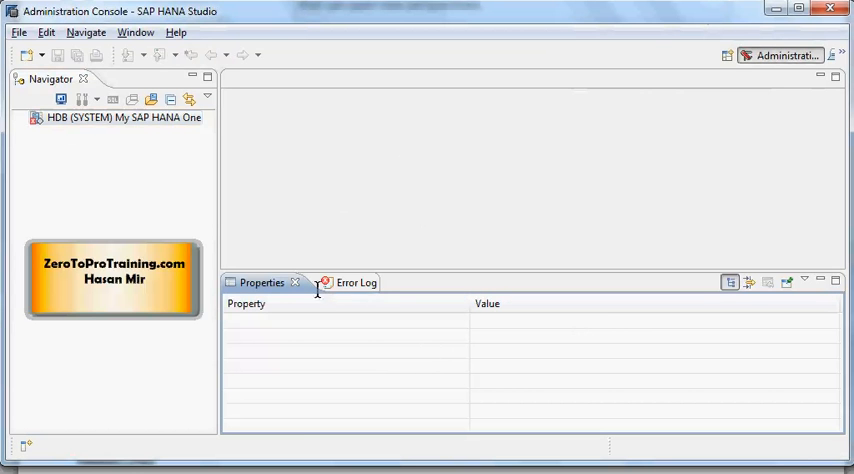
pyautogui.moveTo(708, 308)
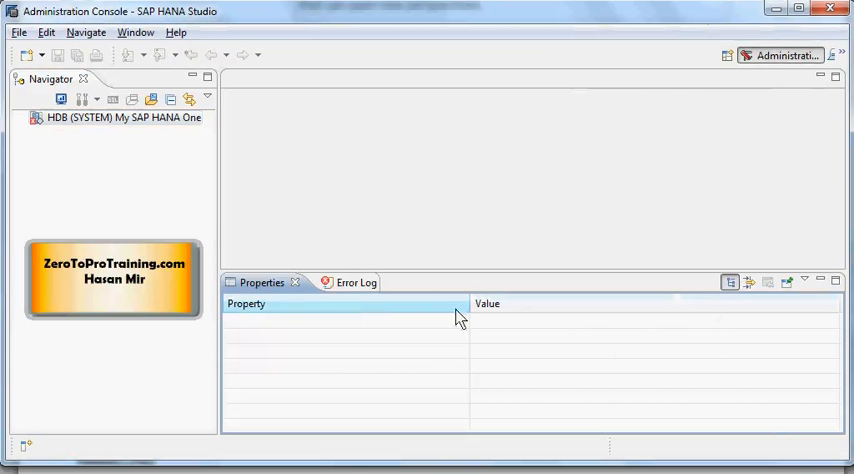
pyautogui.moveTo(330, 308)
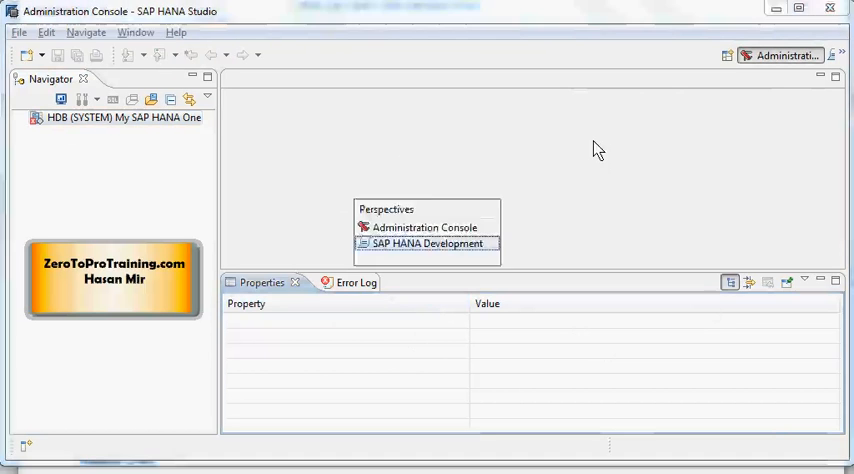
pyautogui.doubleClick(428, 242)
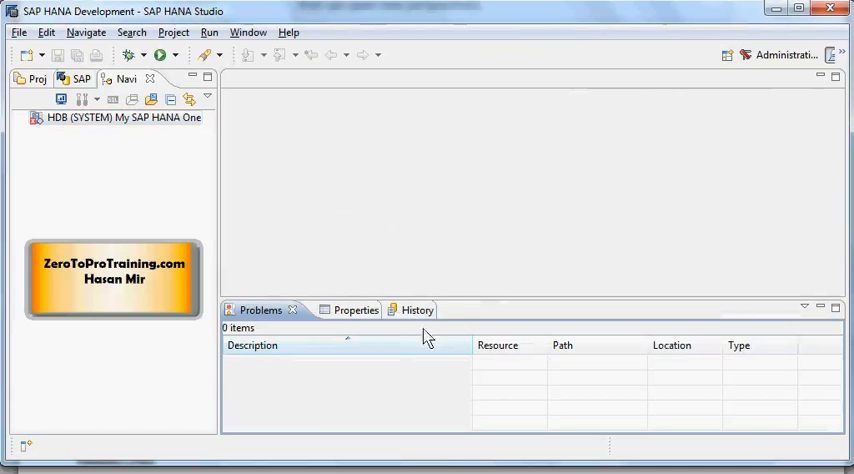
pyautogui.moveTo(420, 316)
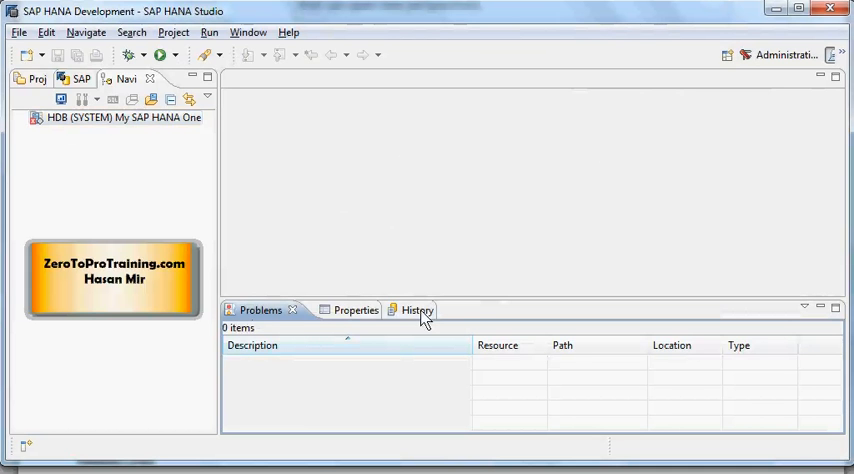
pyautogui.moveTo(476, 260)
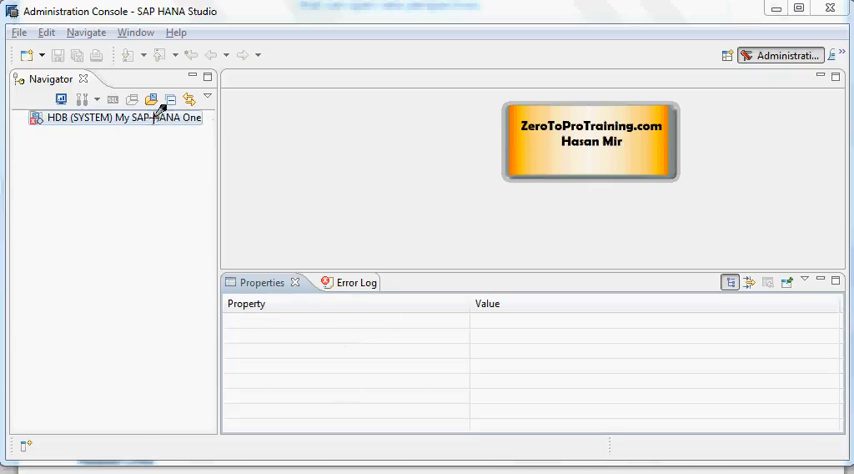
# - Show HDB (SYSTEM) connection properties, then switch to the workspace Error Log
pyautogui.click(120, 118)
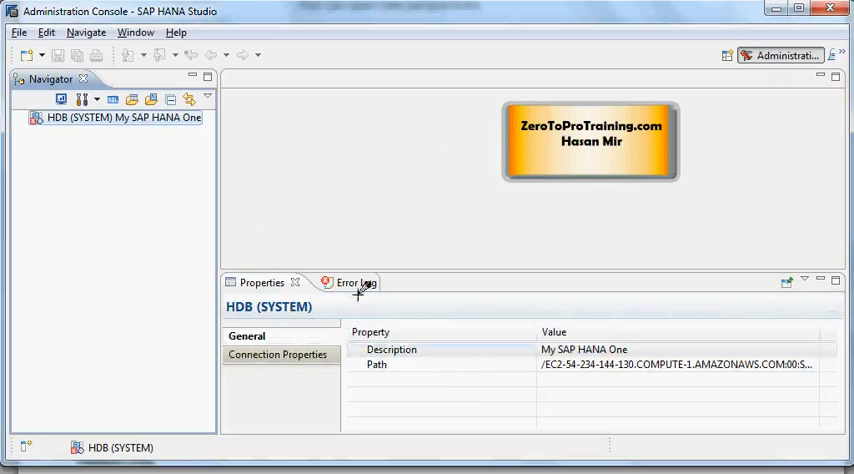
pyautogui.click(328, 282)
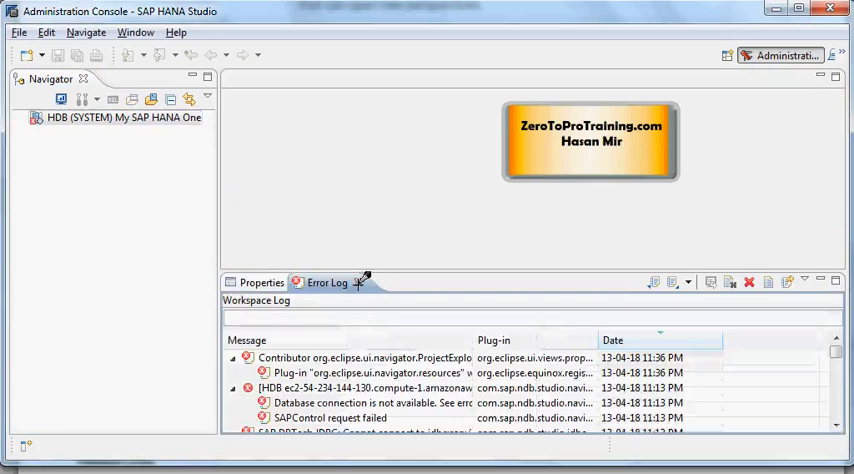
pyautogui.click(136, 32)
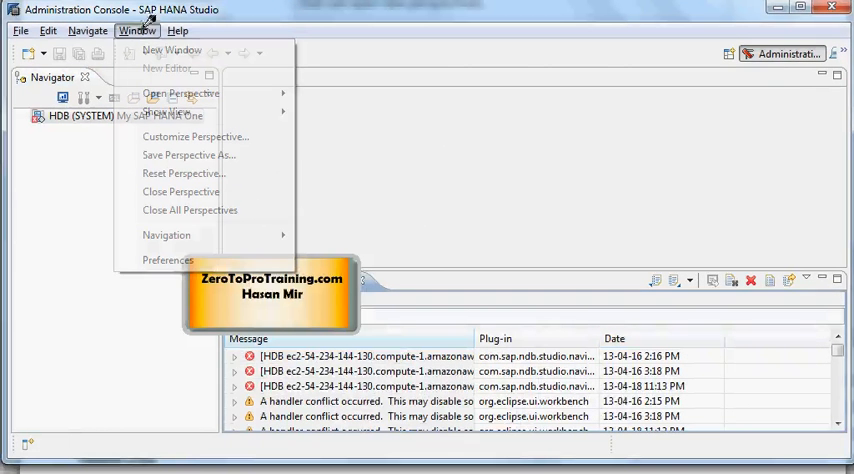
pyautogui.moveTo(166, 112)
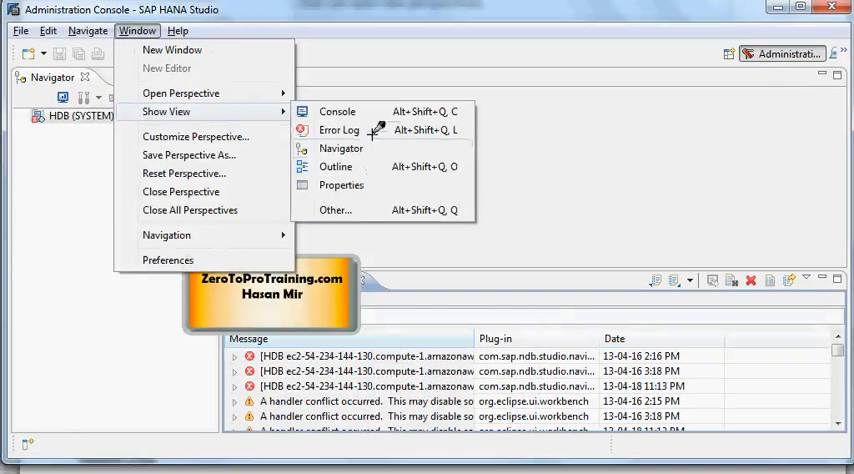
pyautogui.moveTo(356, 212)
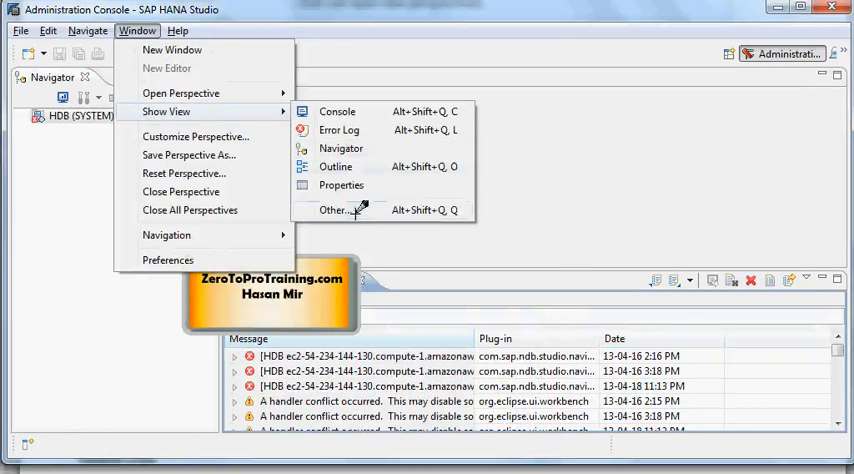
pyautogui.click(334, 210)
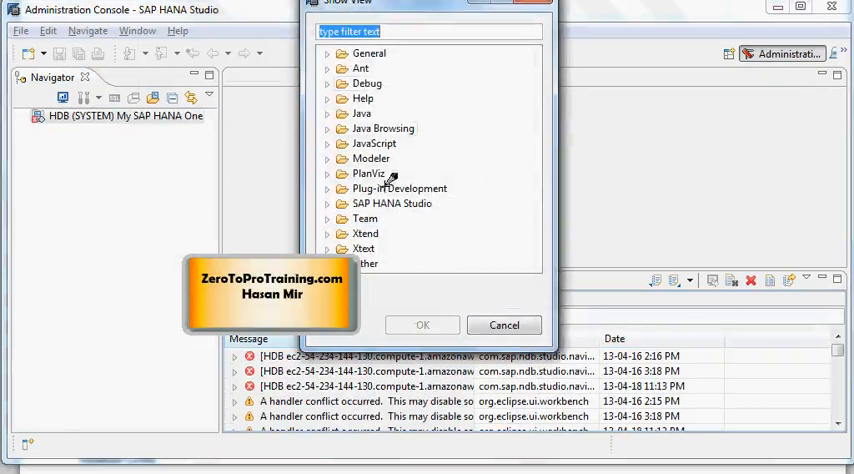
pyautogui.click(504, 324)
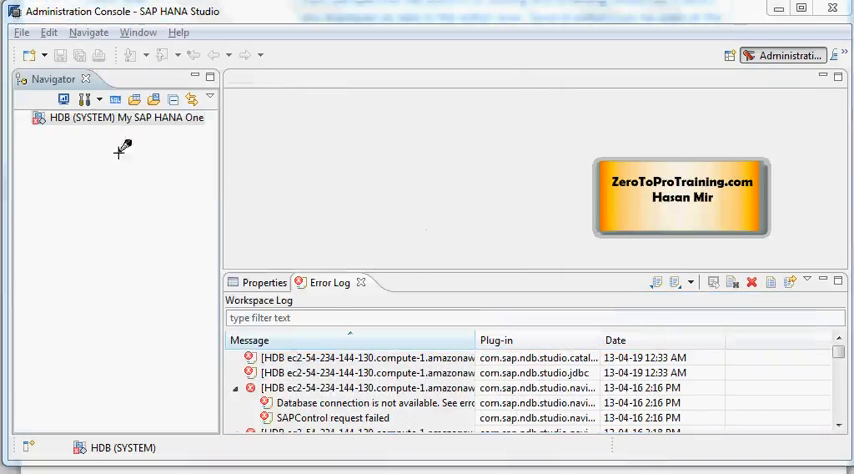
# - Open an SQL editor for HDB (SYSTEM) and acknowledge the connection time-out error
pyautogui.rightClick(124, 118)
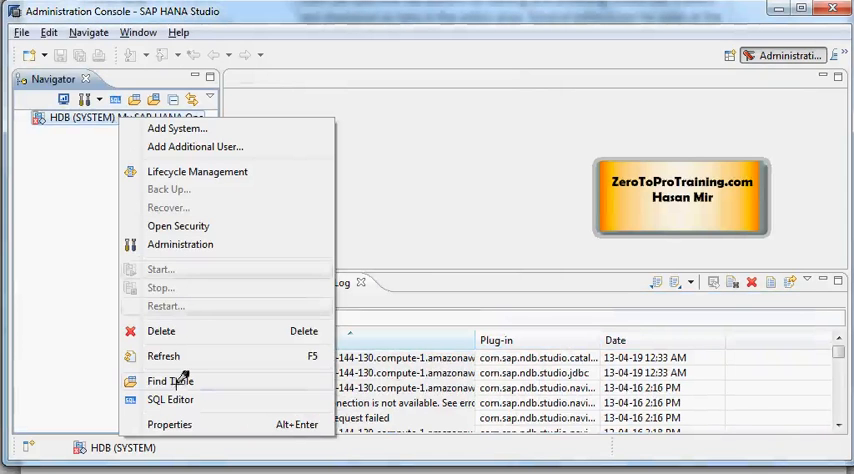
pyautogui.click(170, 400)
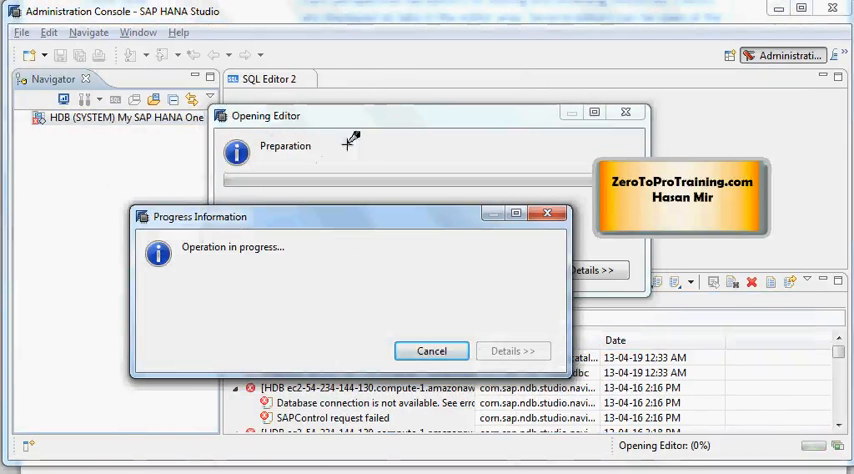
pyautogui.moveTo(84, 144)
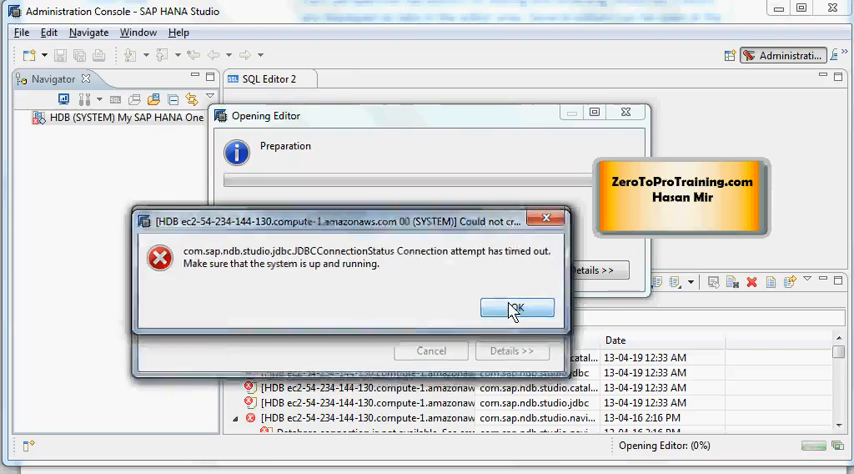
pyautogui.click(516, 308)
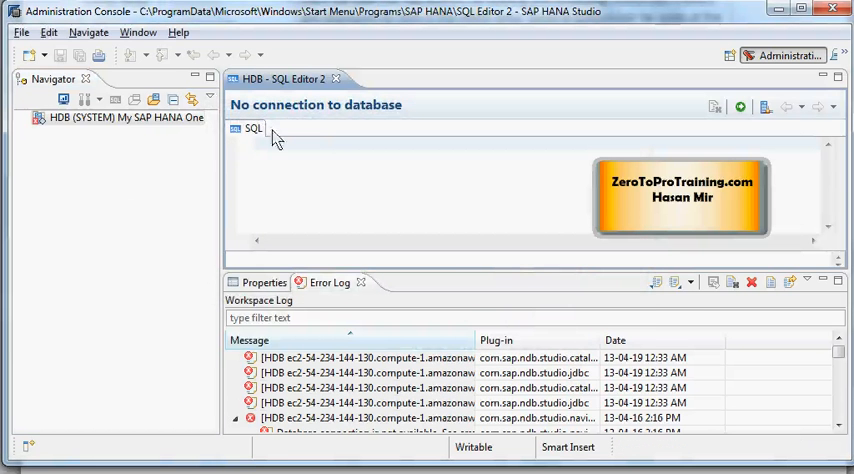
pyautogui.moveTo(470, 208)
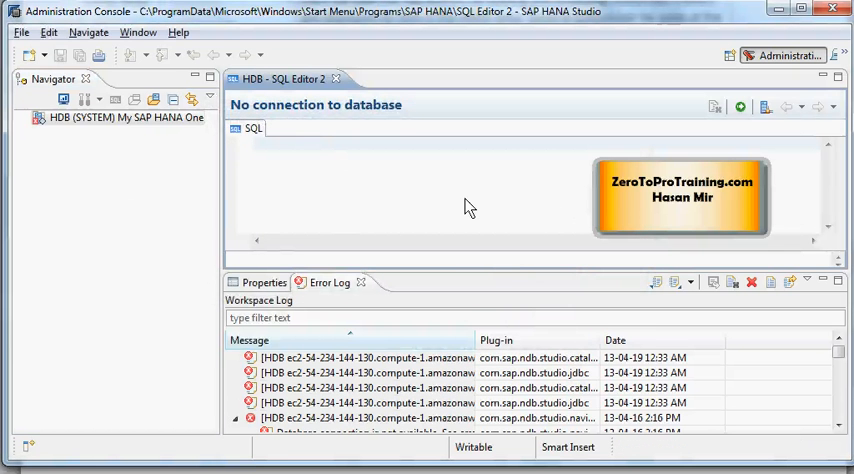
# - Begin a query in SQL Editor 2 reading "select * from"
pyautogui.write('select')
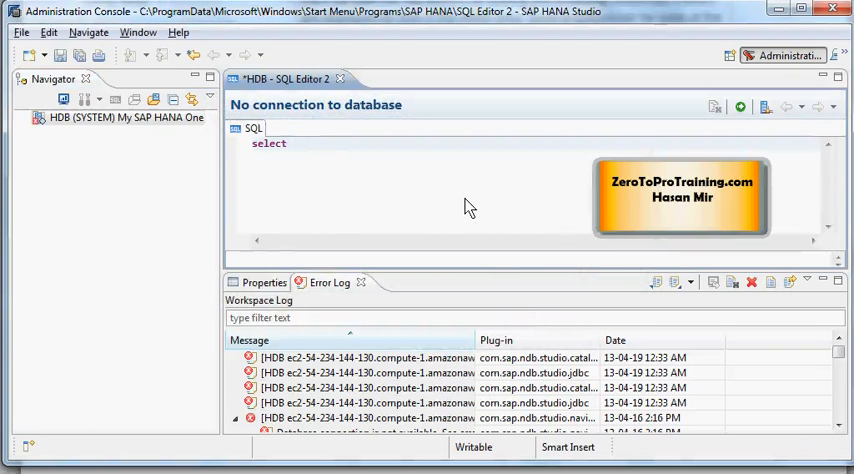
pyautogui.write('*')
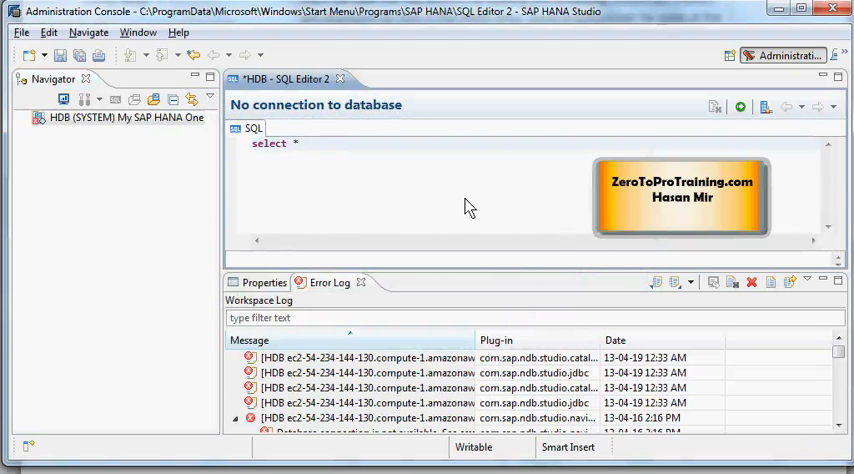
pyautogui.write('from')
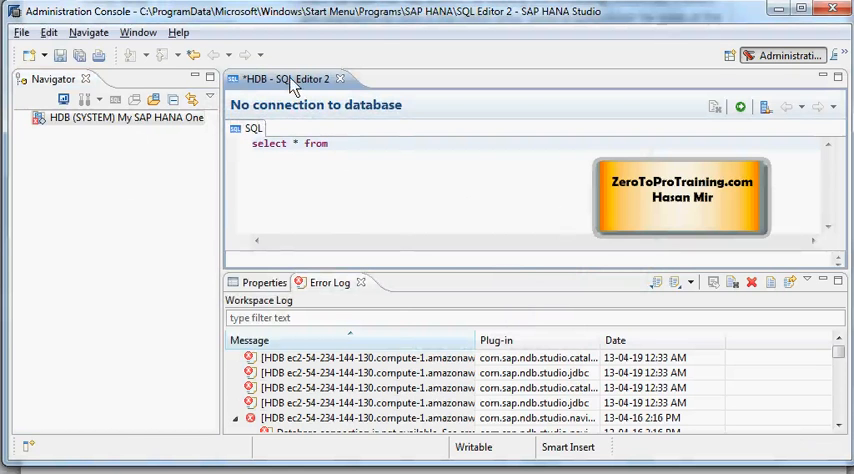
# - Open a second SQL editor for HDB (SYSTEM), dismissing the time-out error and progress notice
pyautogui.rightClick(116, 118)
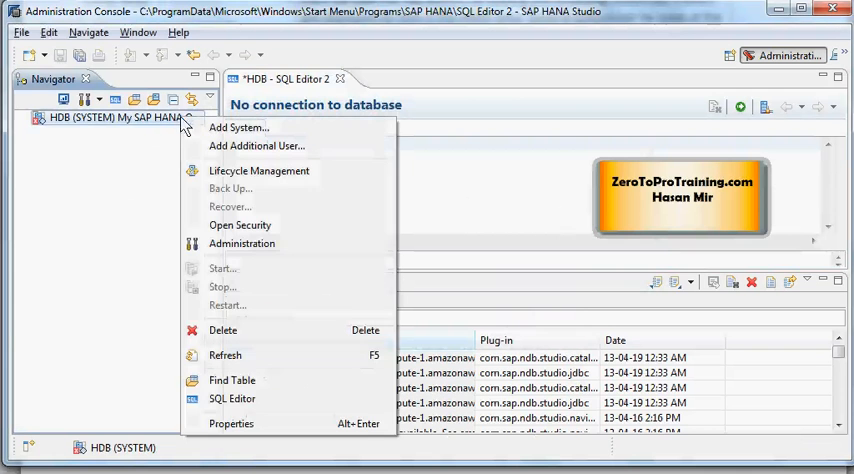
pyautogui.moveTo(232, 380)
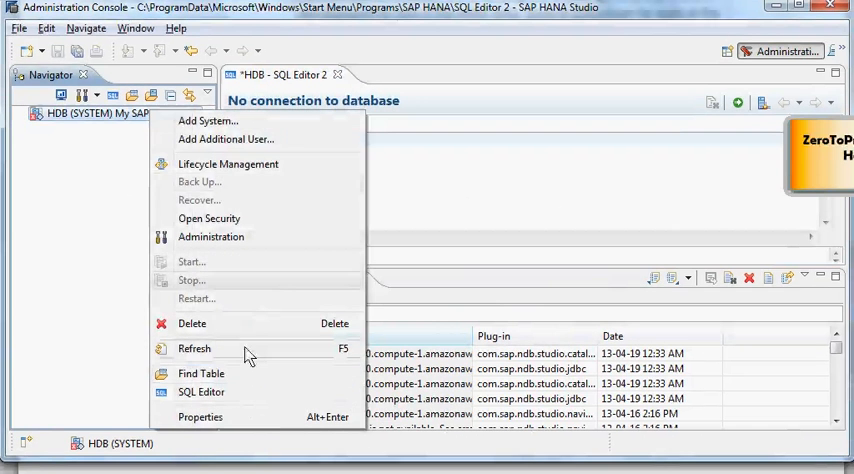
pyautogui.click(200, 392)
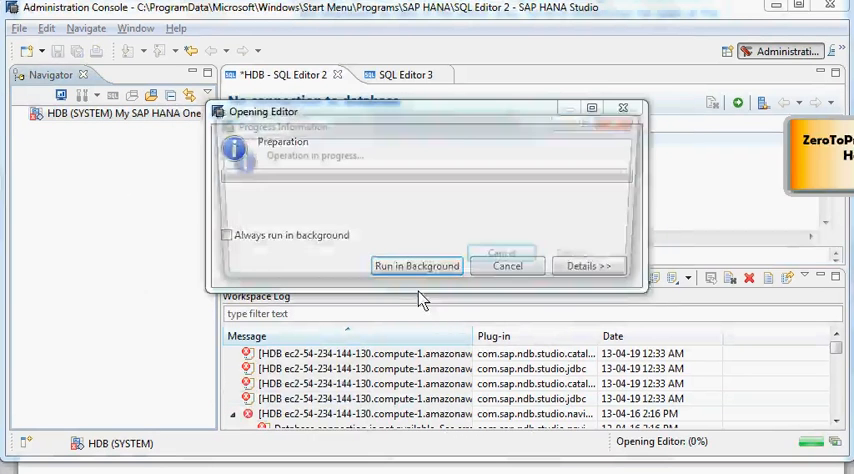
pyautogui.click(416, 266)
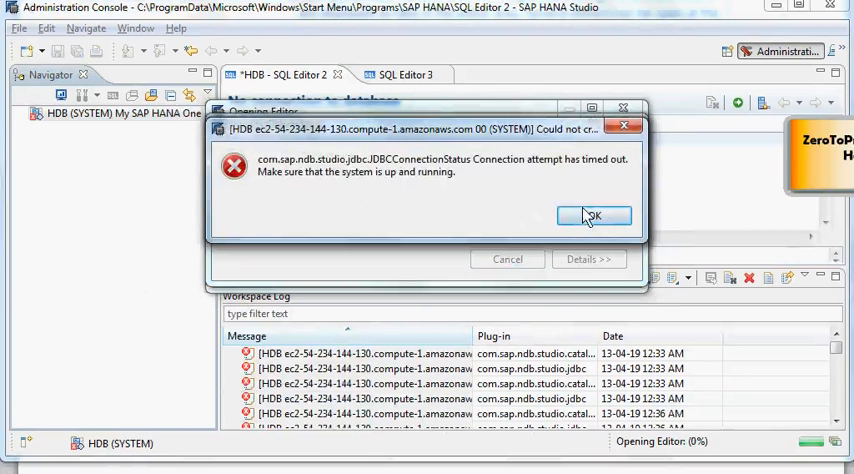
pyautogui.click(592, 216)
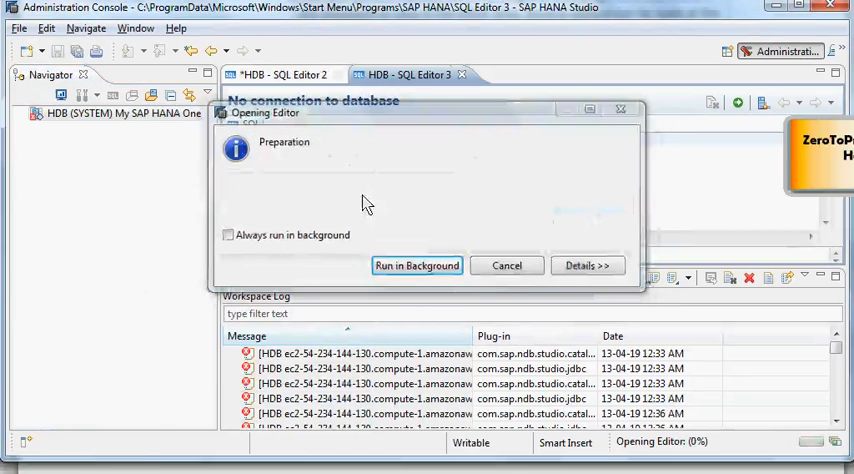
pyautogui.click(416, 264)
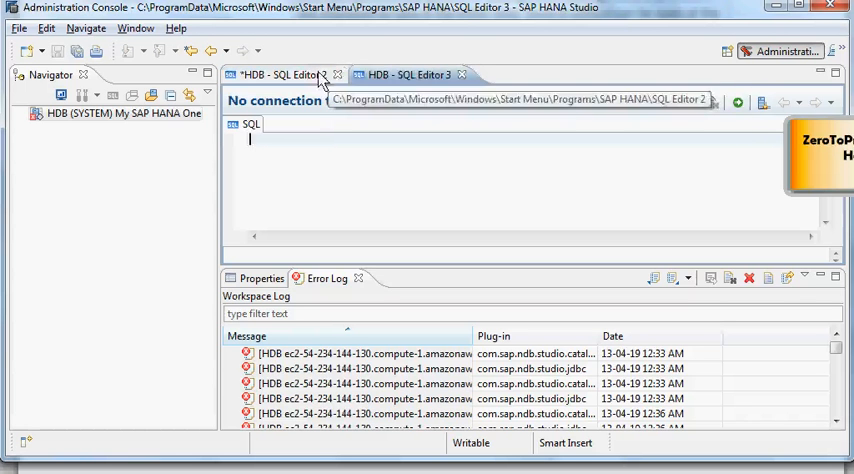
pyautogui.moveTo(462, 76)
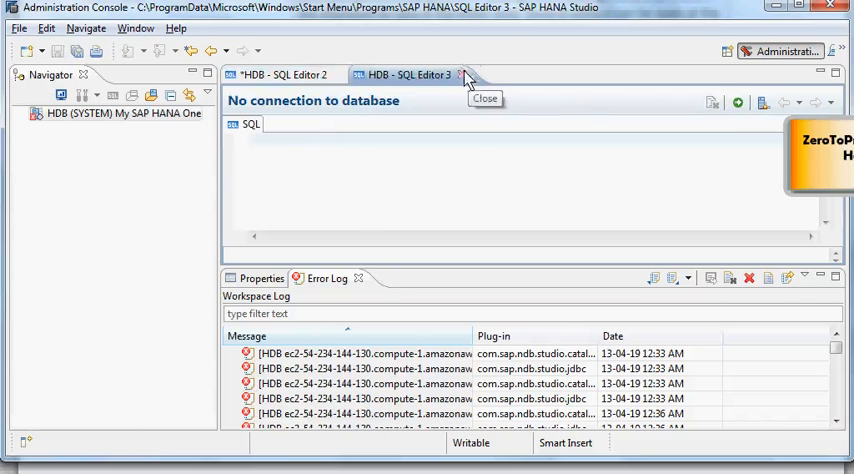
# - Close SQL Editor 3 and SQL Editor 2, answering the Save Resource prompt
pyautogui.click(464, 76)
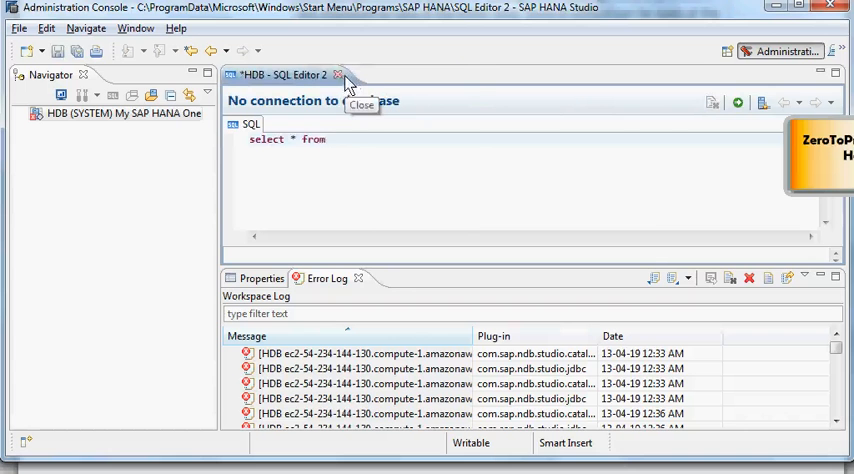
pyautogui.click(340, 76)
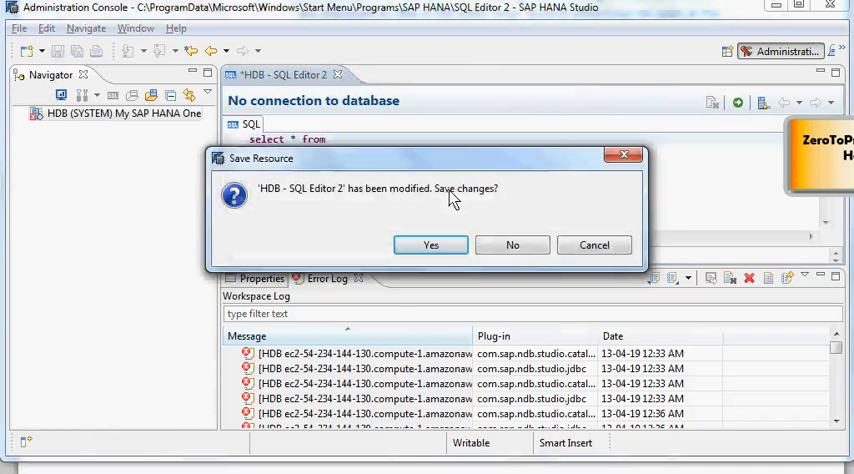
pyautogui.click(512, 244)
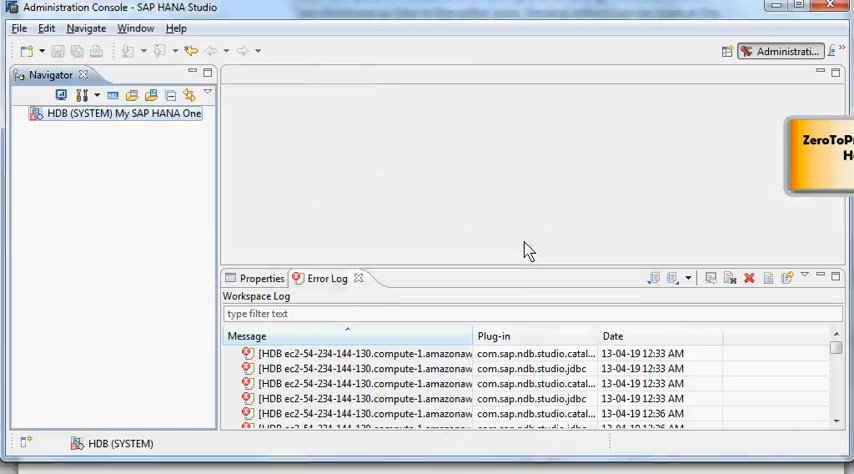